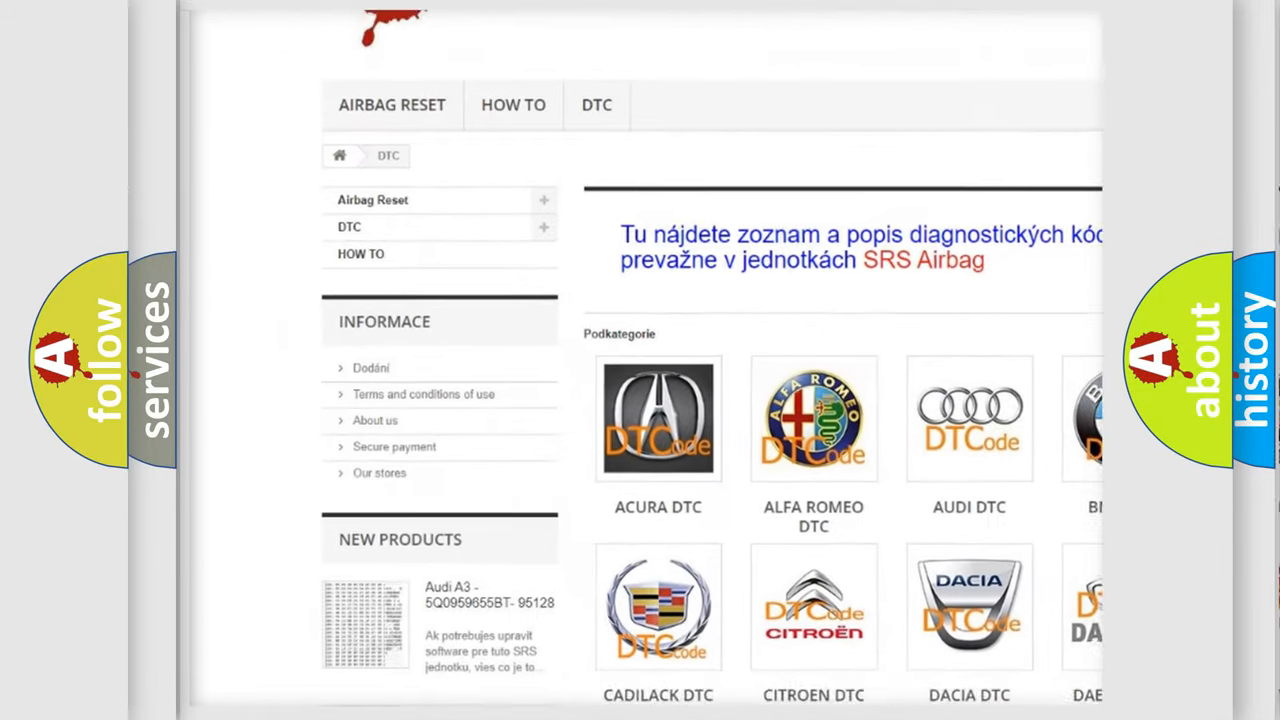
Scroll down the airbagreset.sk DTC page past the brand logos to the B-code table
{"action": "scroll", "scroll_direction": "down", "scroll_amount": 3}
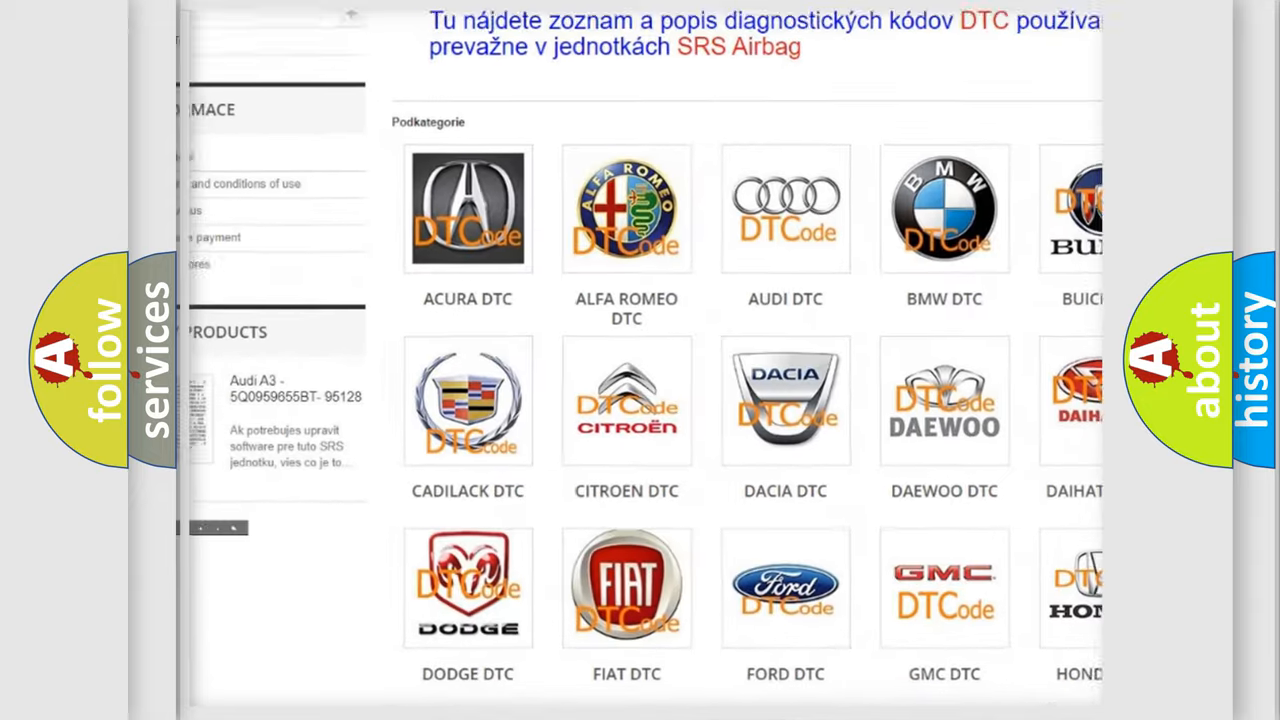
{"action": "scroll", "scroll_direction": "down", "scroll_amount": 3}
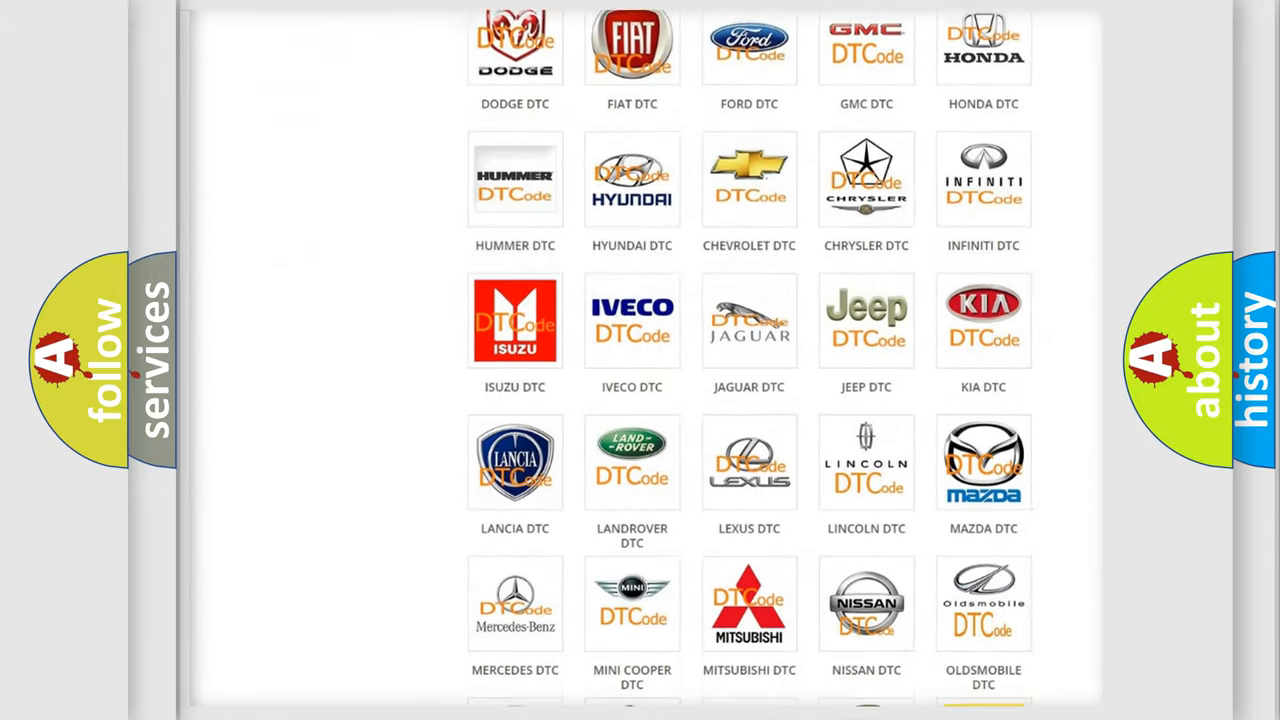
{"action": "scroll", "scroll_direction": "down", "scroll_amount": 3}
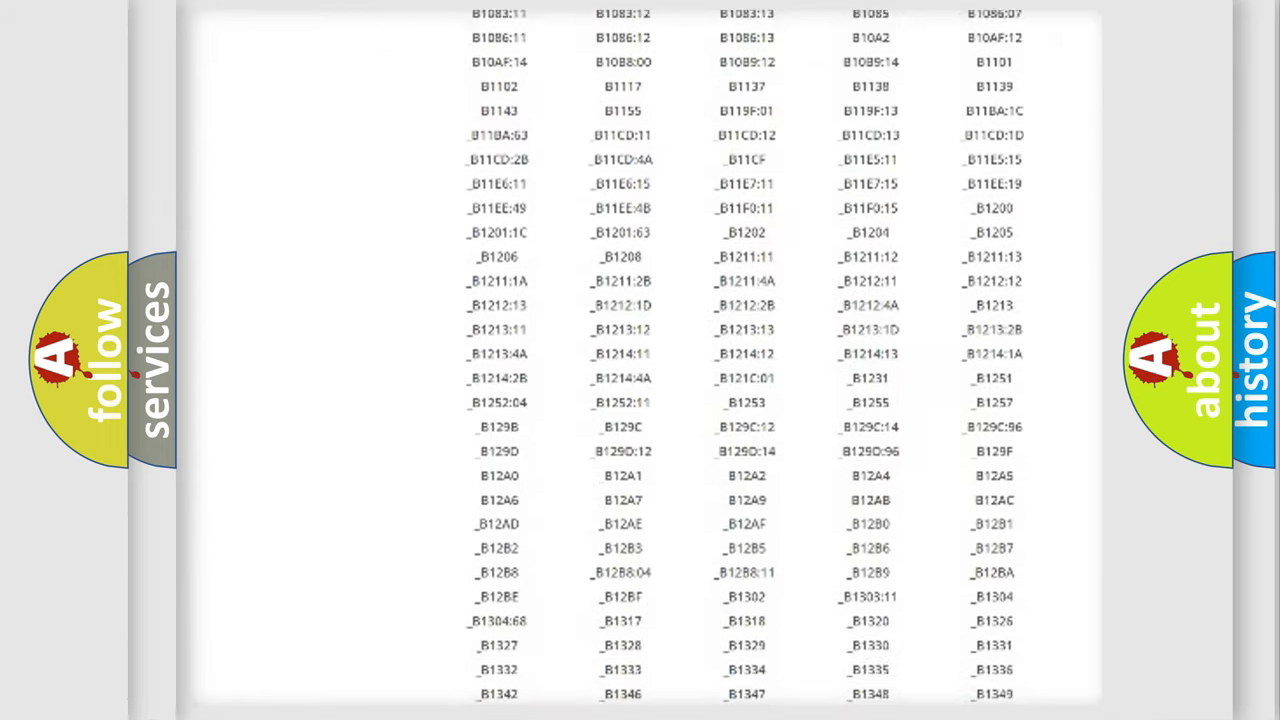
{"action": "scroll", "scroll_direction": "down", "scroll_amount": 3}
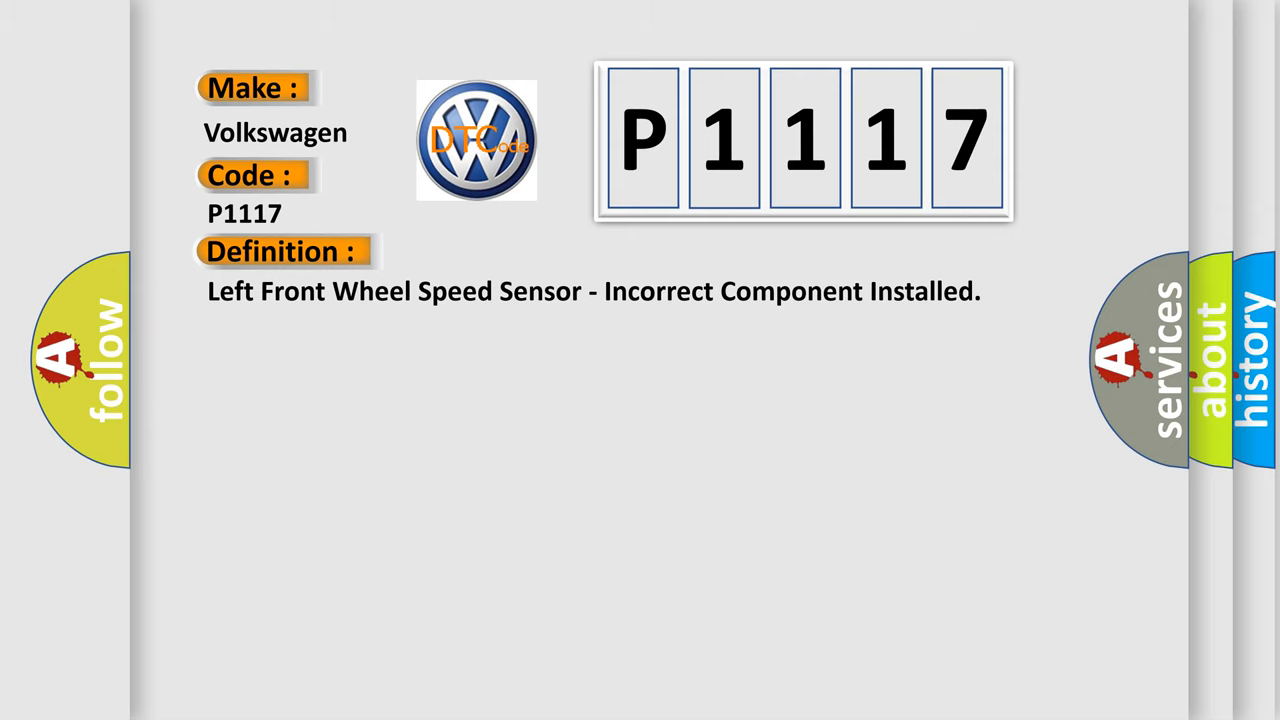
Advance the slideshow to the P1117 description: ABS module detects wrong component installed
{"action": "left_click", "coordinate": [520, 251]}
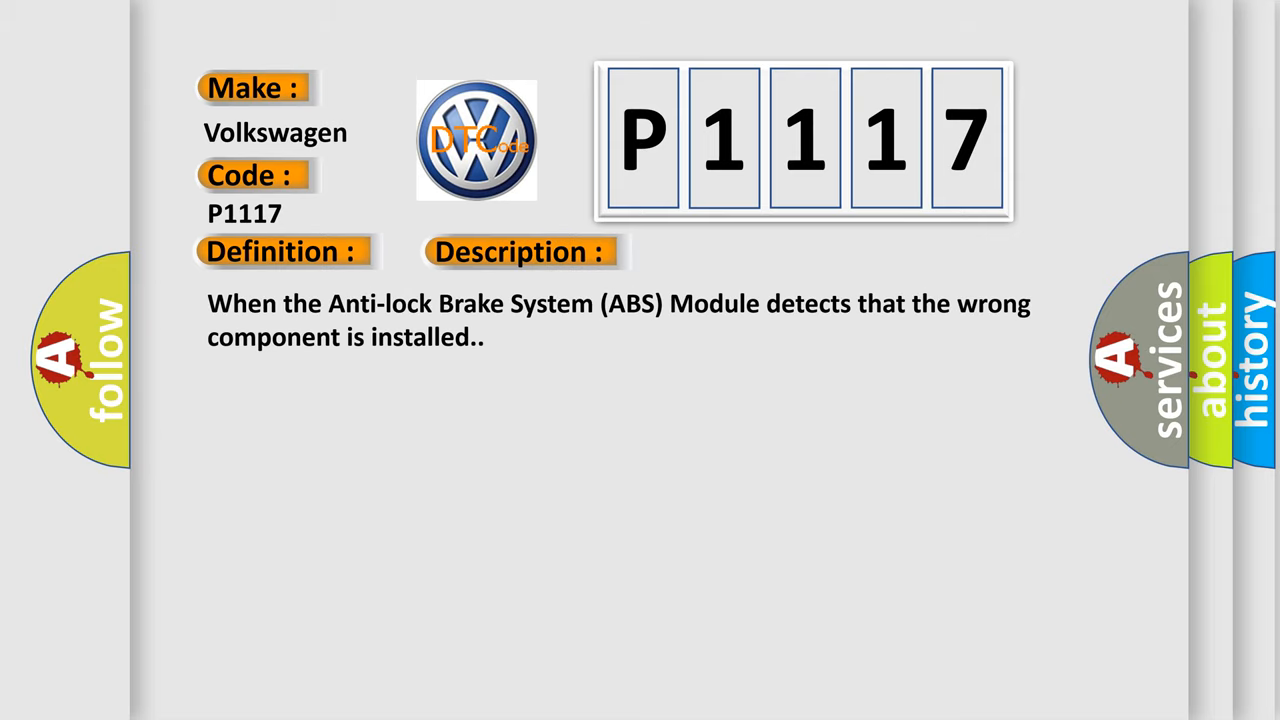